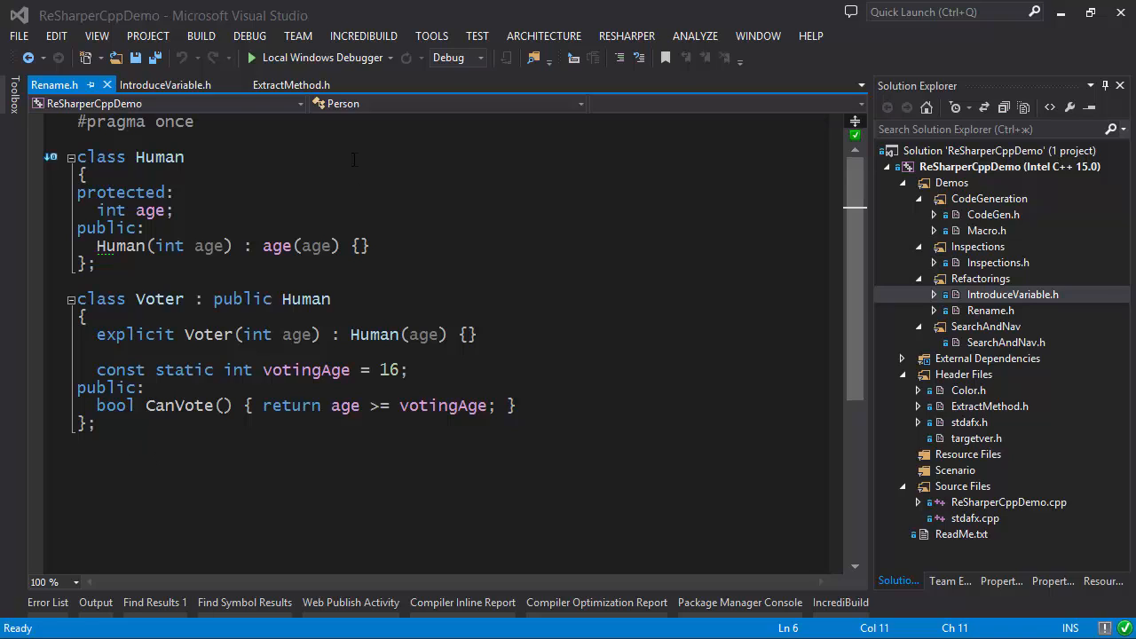
pyautogui.moveTo(158, 157)
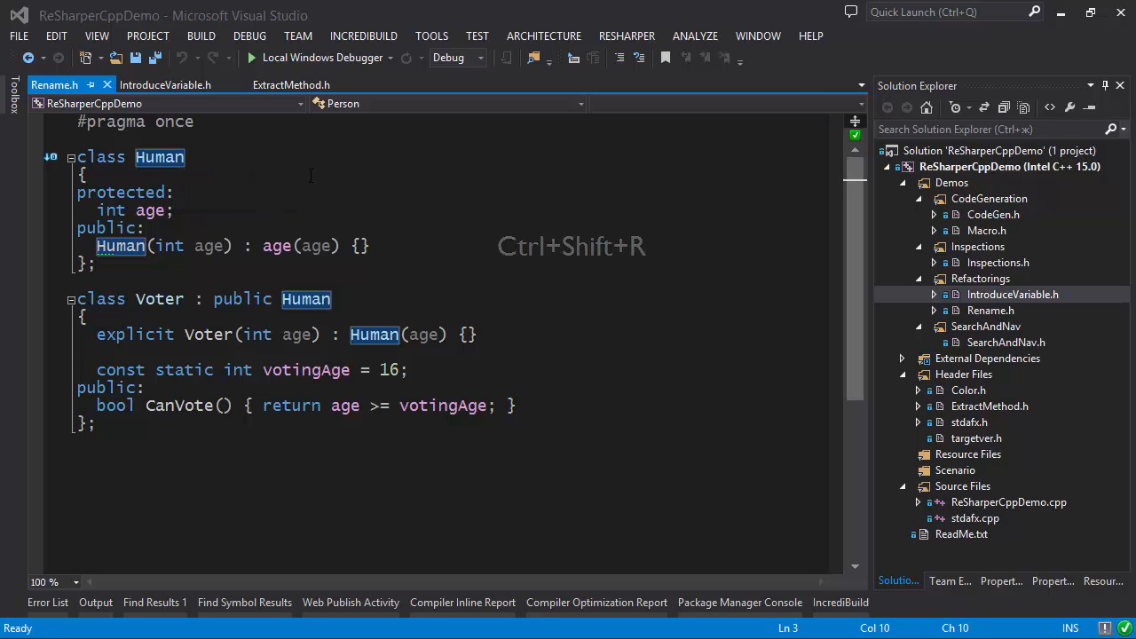
# Rename class Human to Person, updating its constructor and Voter's base class
pyautogui.press('ctrl+shift+r')
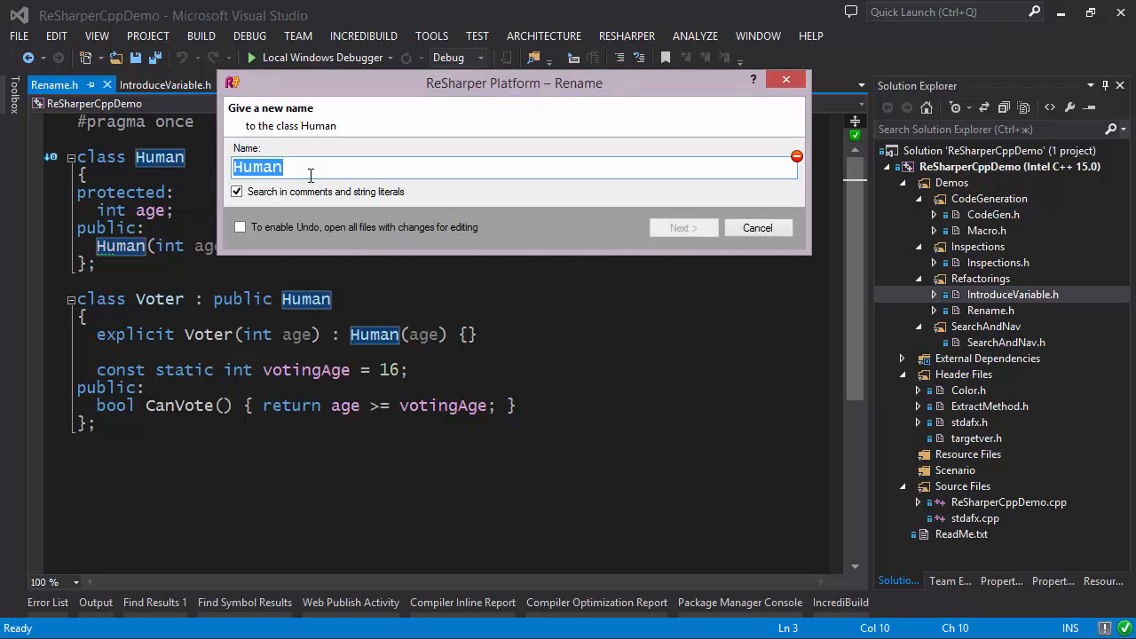
pyautogui.write('Pers')
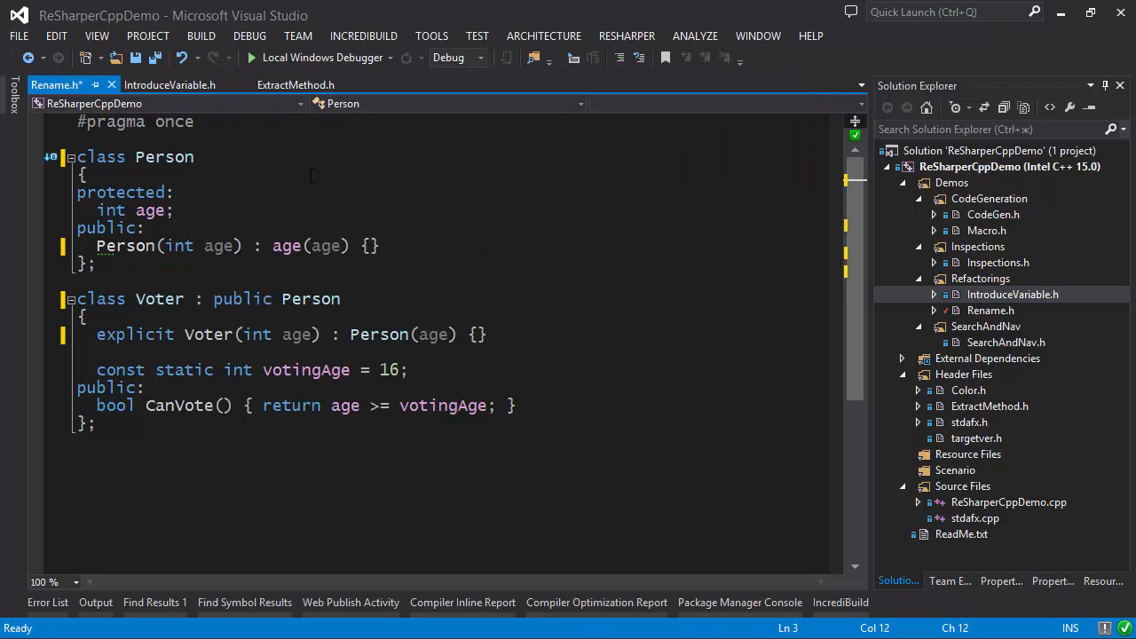
pyautogui.doubleClick(165, 157)
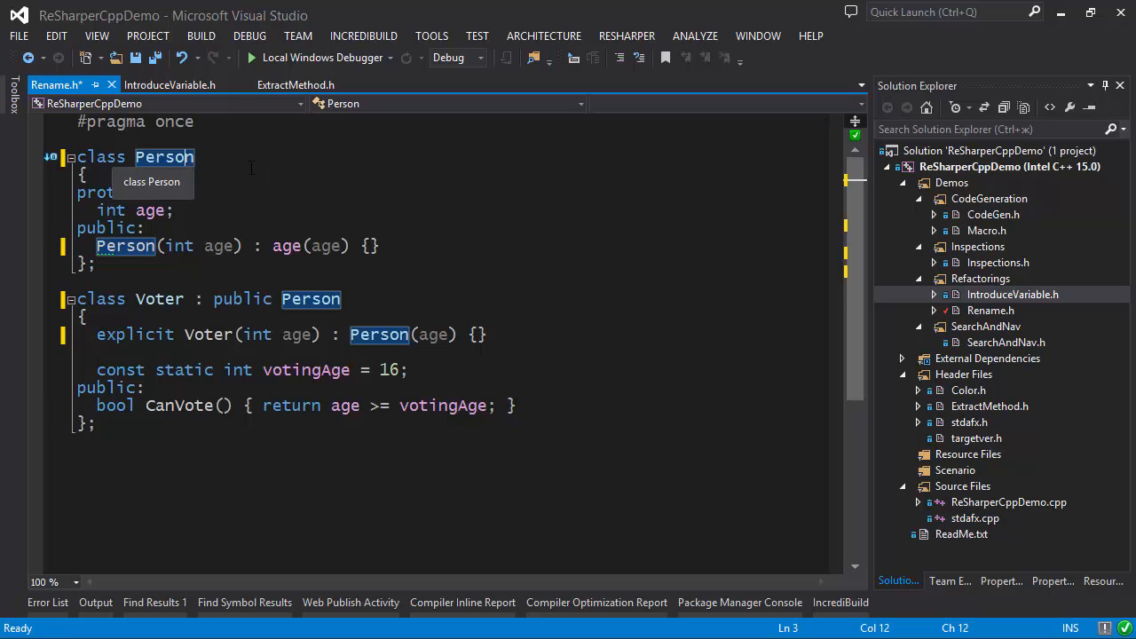
pyautogui.moveTo(255, 170)
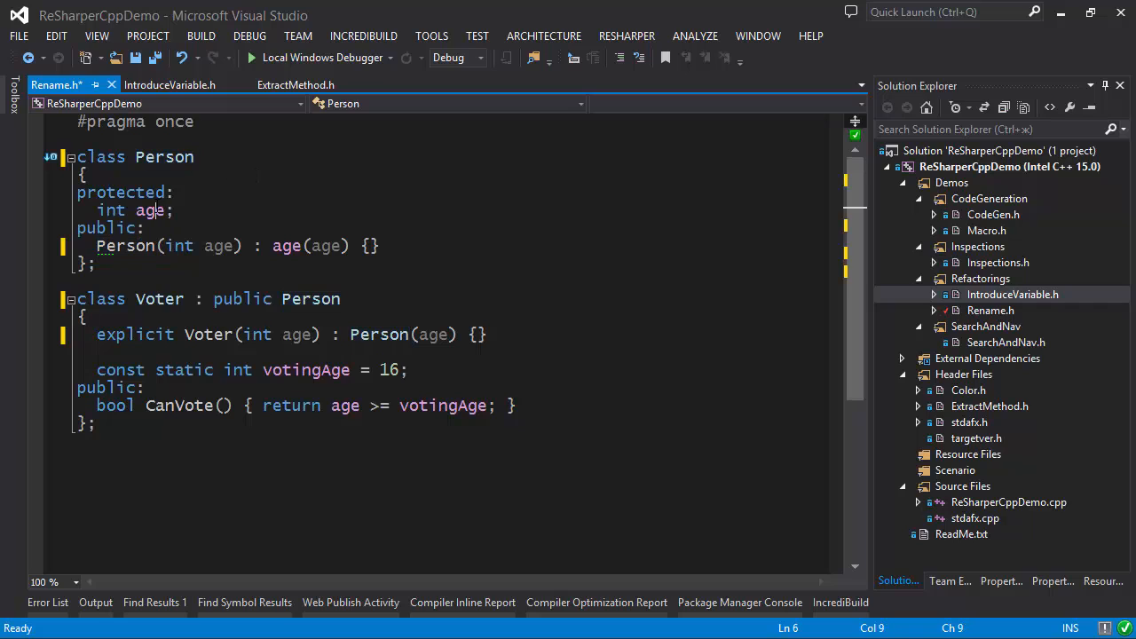
# Rename field age to legal_age_ in Person and Voter, then open IntroduceVariable.h
pyautogui.doubleClick(150, 211)
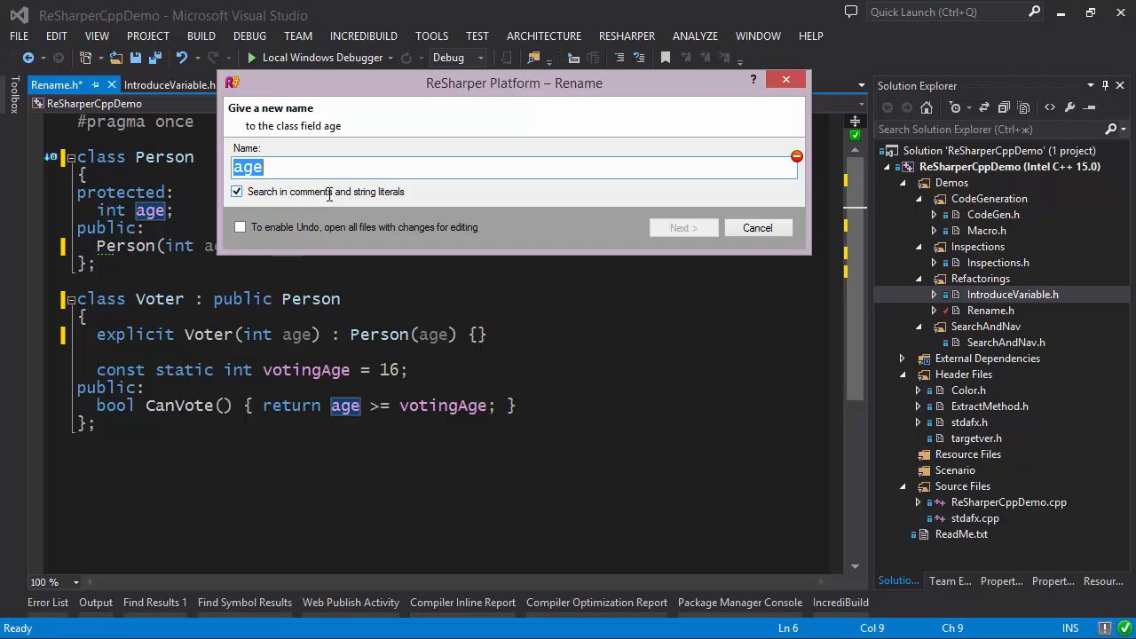
pyautogui.write('legal')
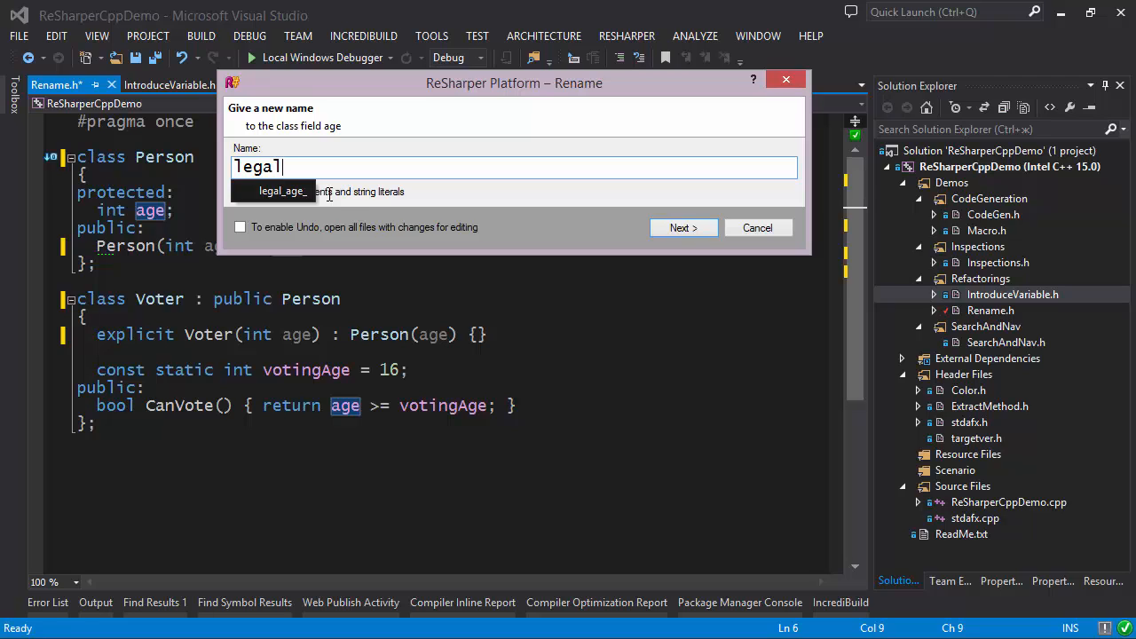
pyautogui.moveTo(281, 191)
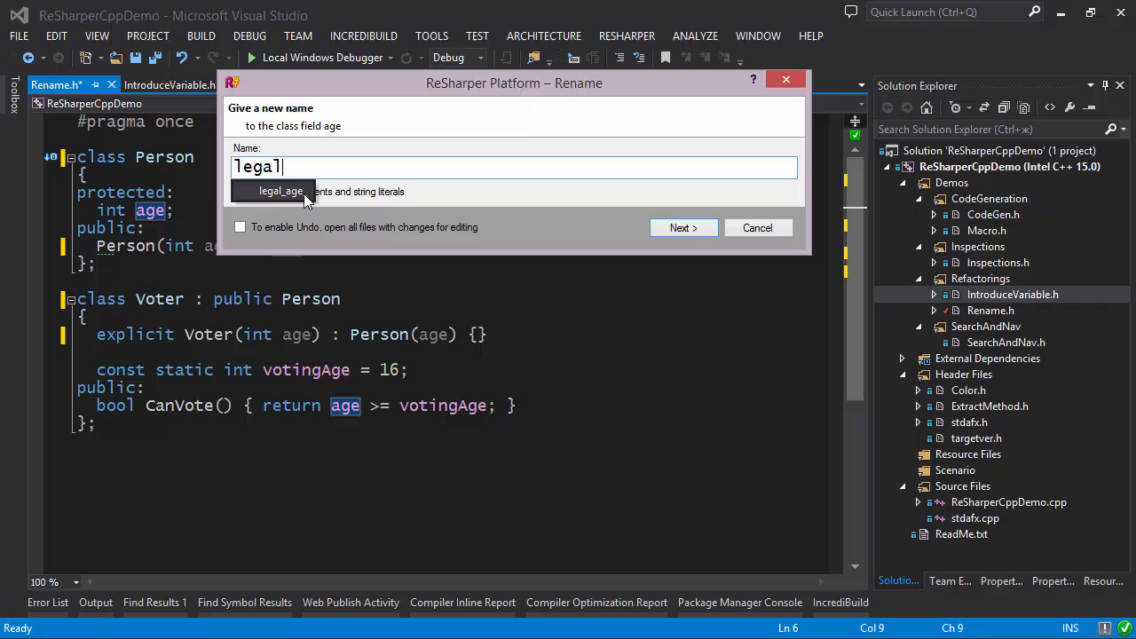
pyautogui.click(237, 191)
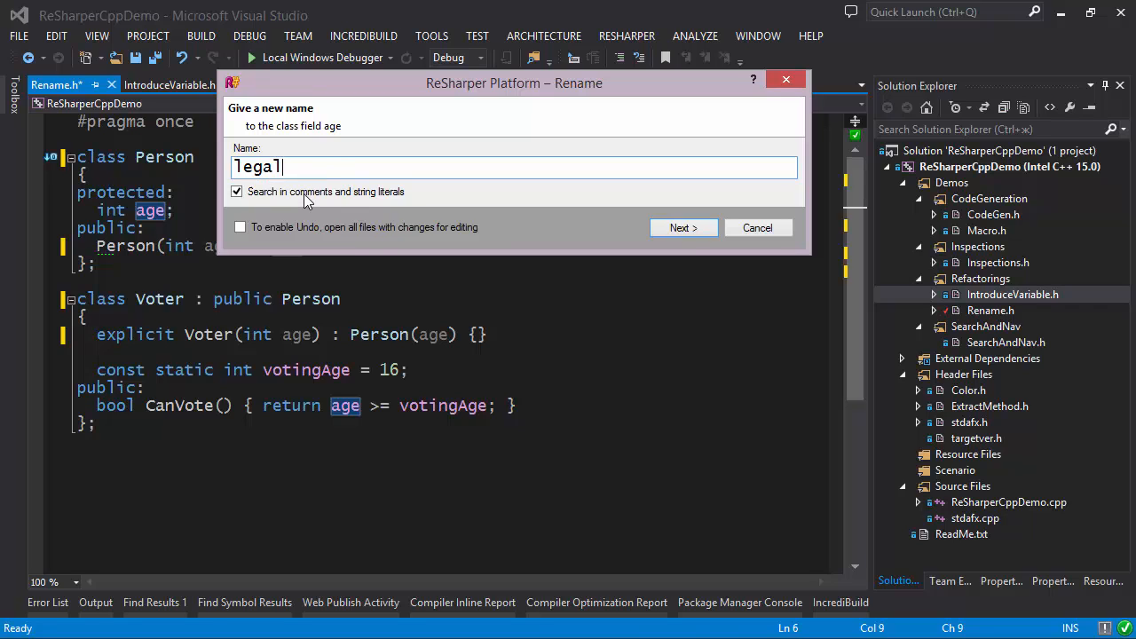
pyautogui.click(683, 227)
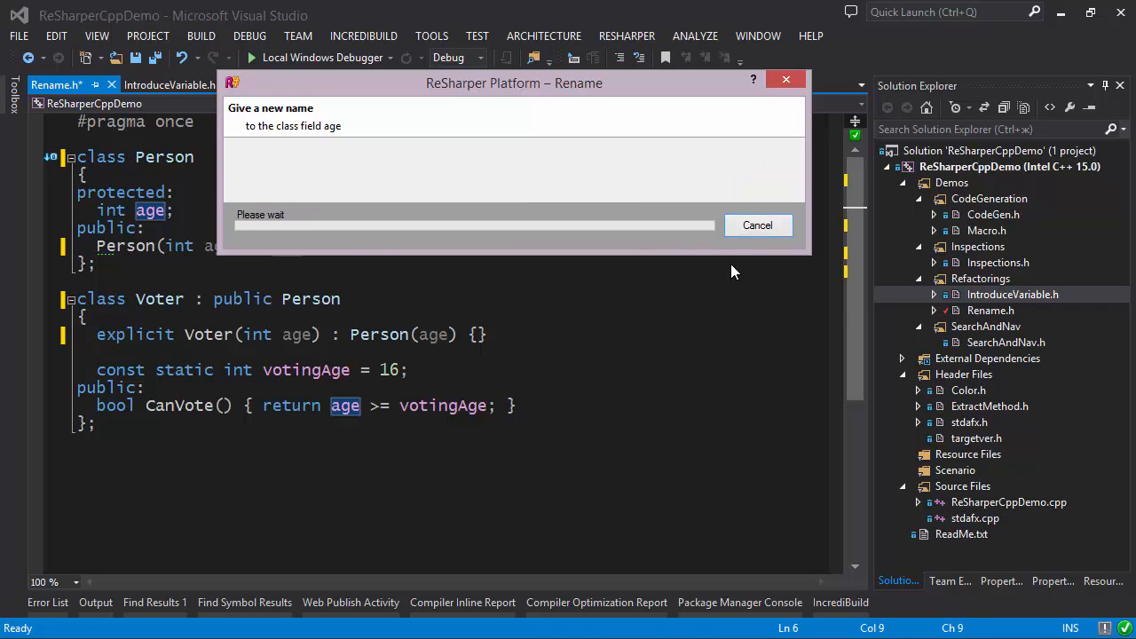
pyautogui.press('enter')
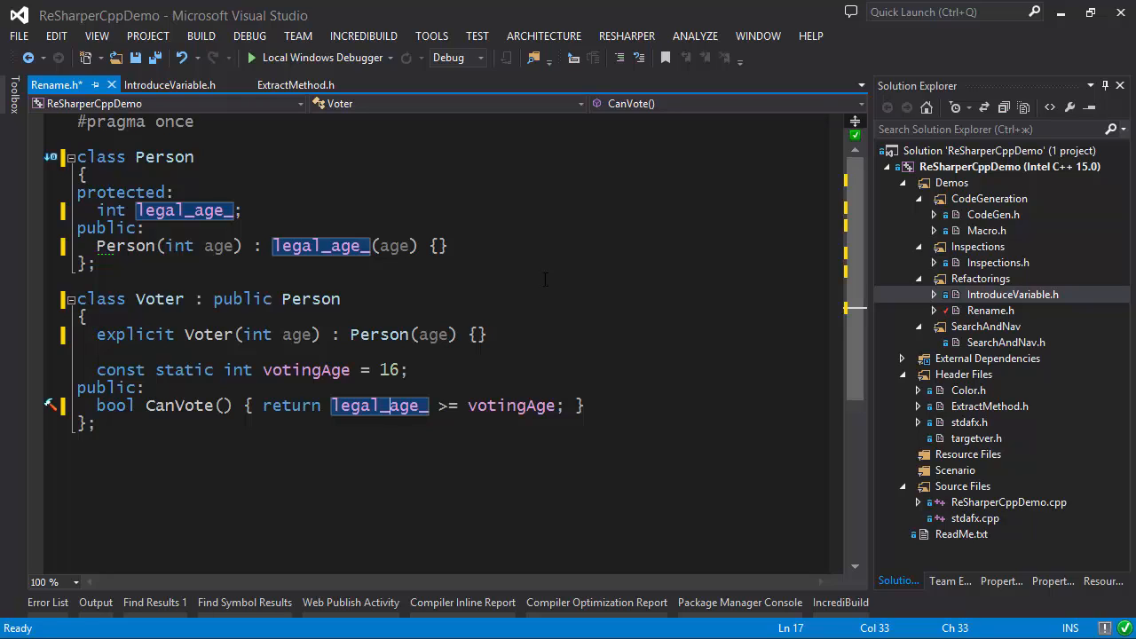
pyautogui.click(170, 85)
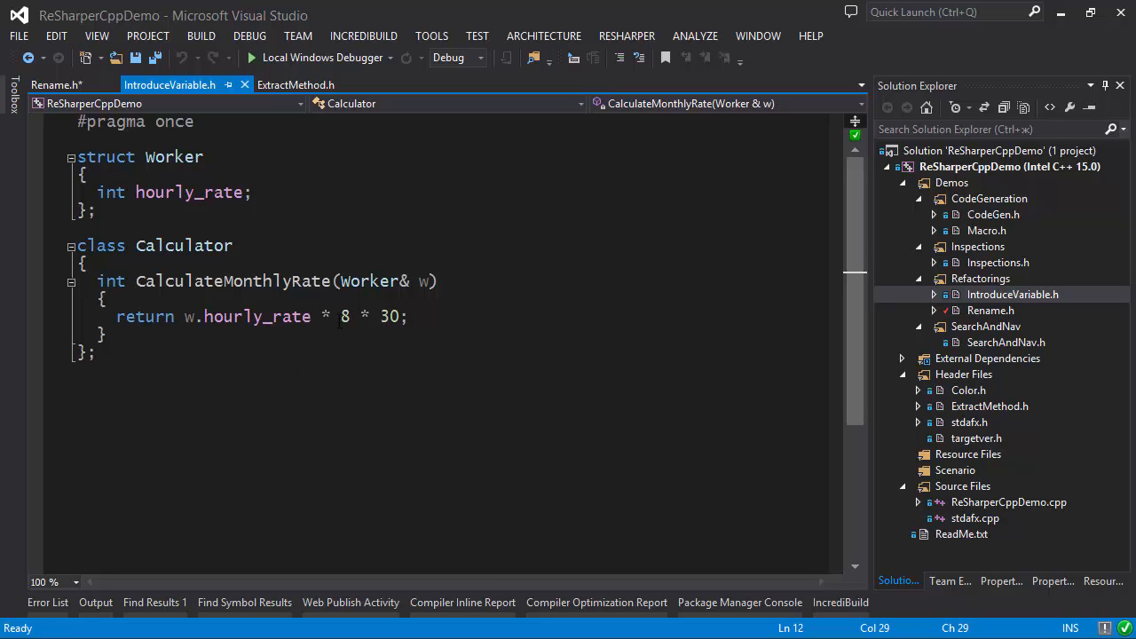
pyautogui.moveTo(428, 387)
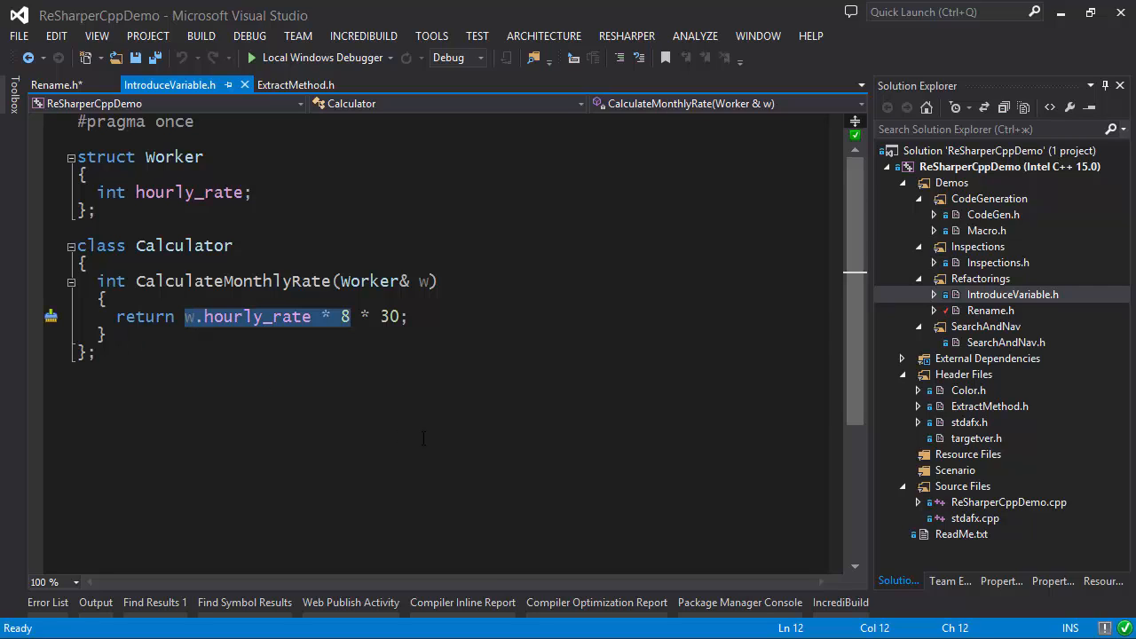
# Introduce a daily_rate variable for w.hourly_rate * 8, then open ExtractMethod.h
pyautogui.press('Ctrl+Shift+R')
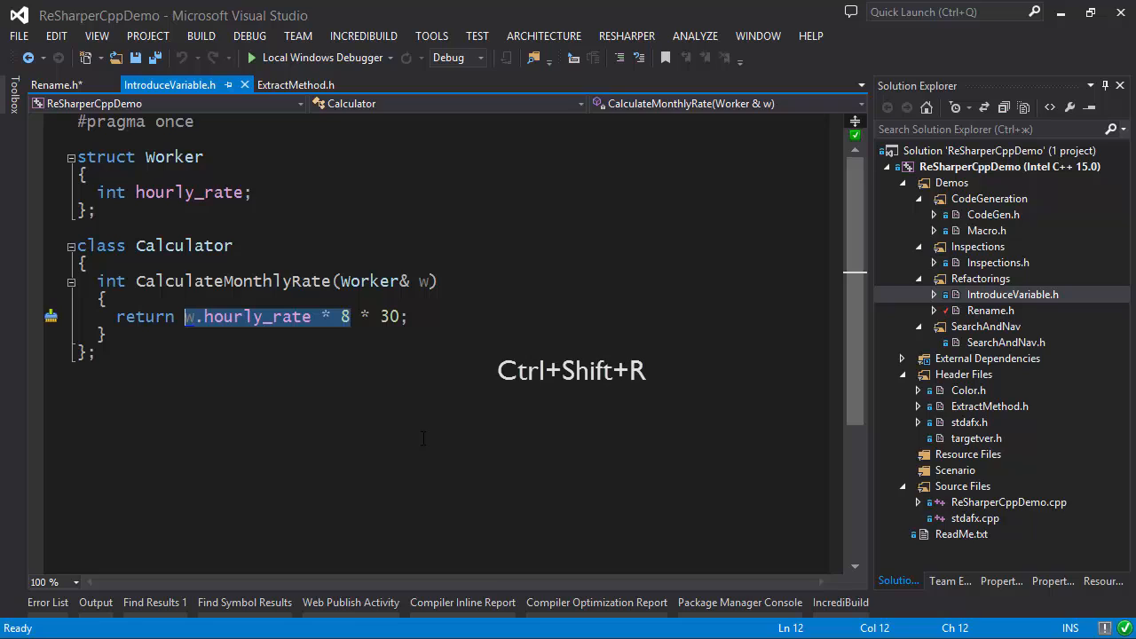
pyautogui.press('Ctrl+Shift+R')
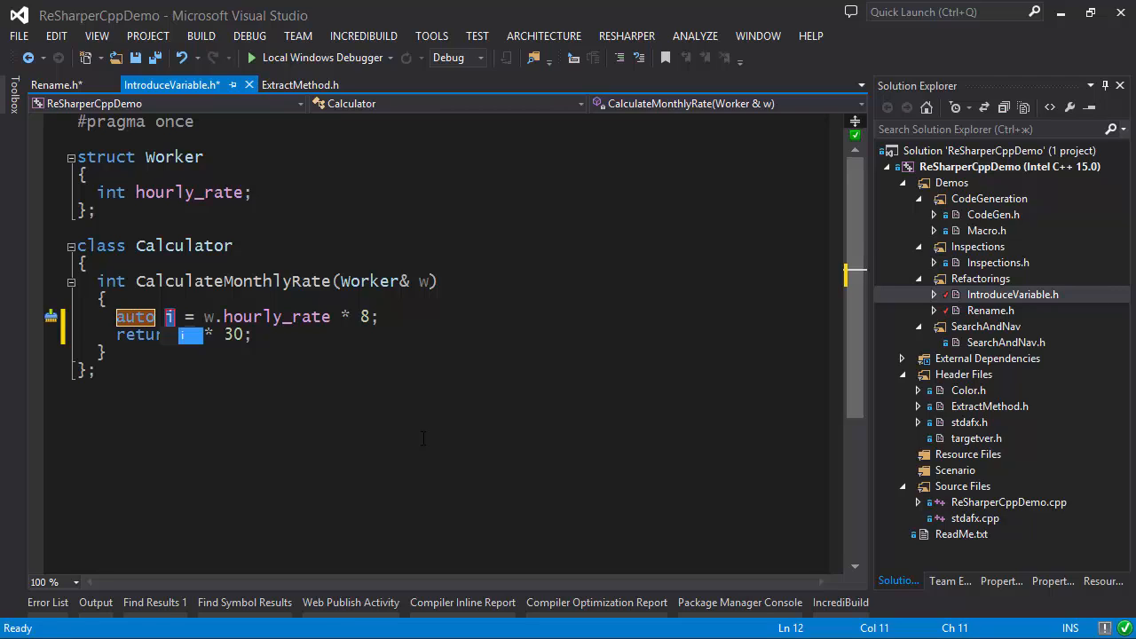
pyautogui.write('daily_rate')
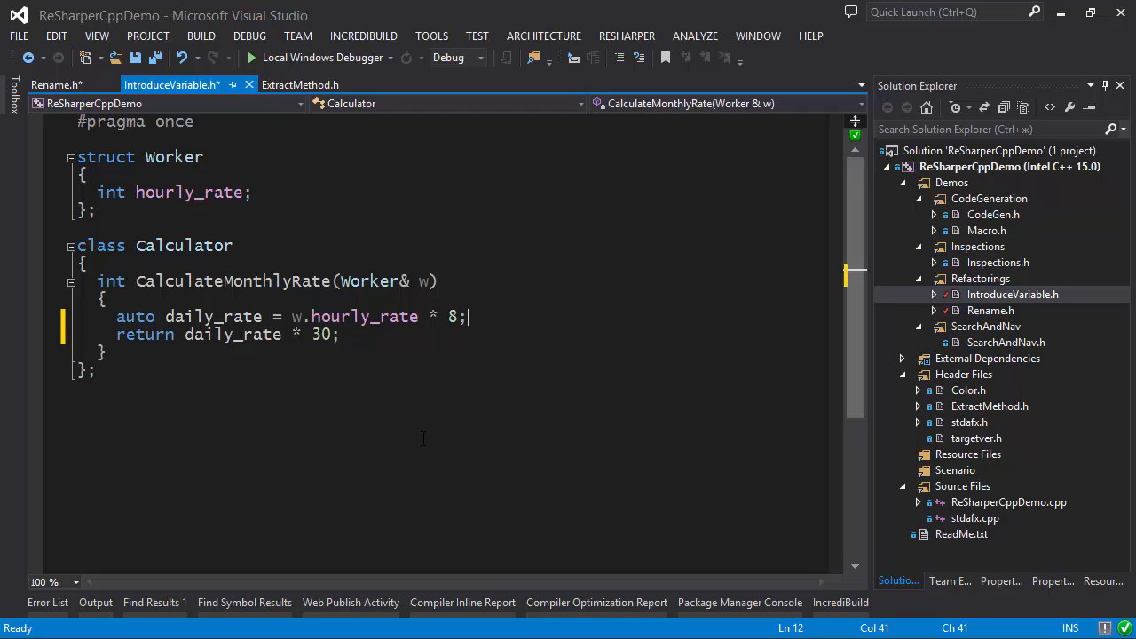
pyautogui.click(300, 84)
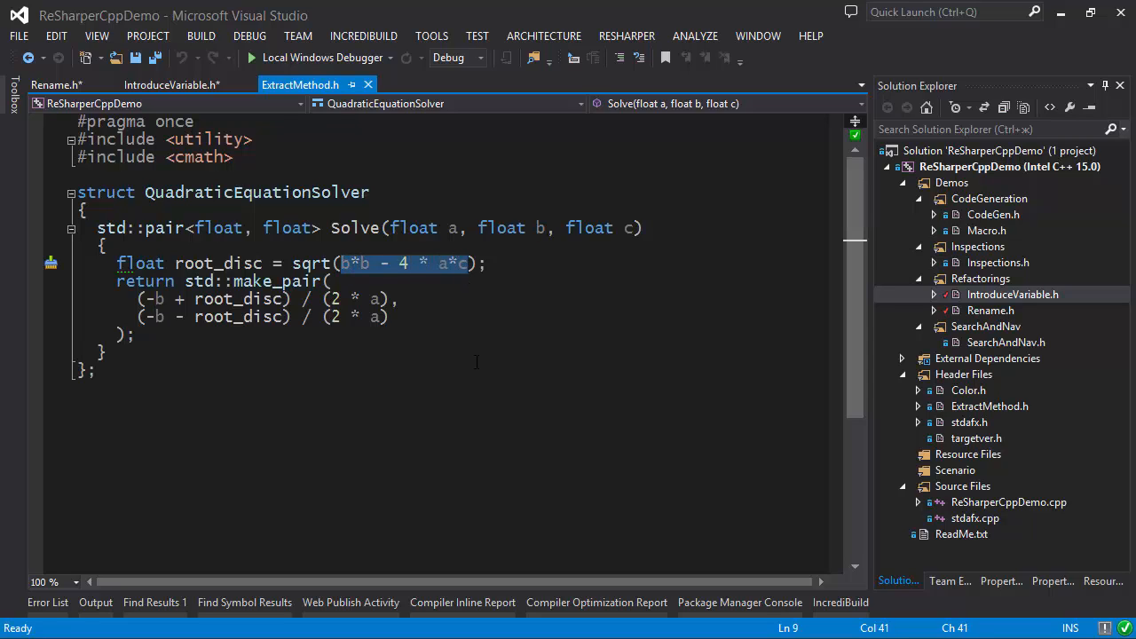
# Extract b*b - 4*a*c into a CalculateDiscriminant(a, b, c) method used by Solve
pyautogui.press('ctrl+shift+r')
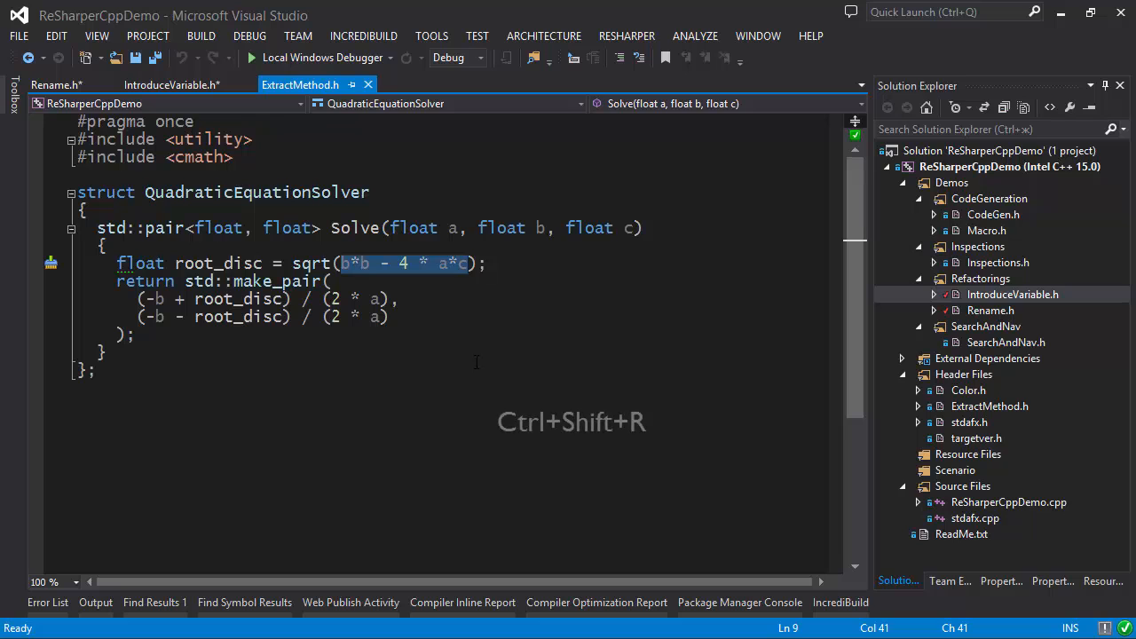
pyautogui.press('ctrl+shift+r')
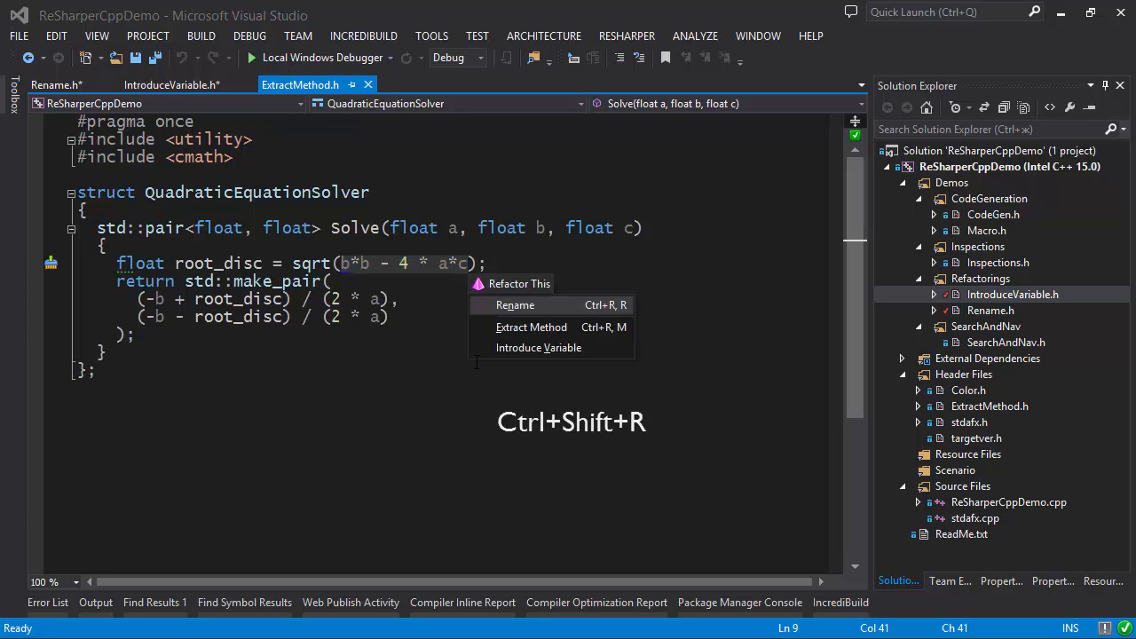
pyautogui.click(530, 327)
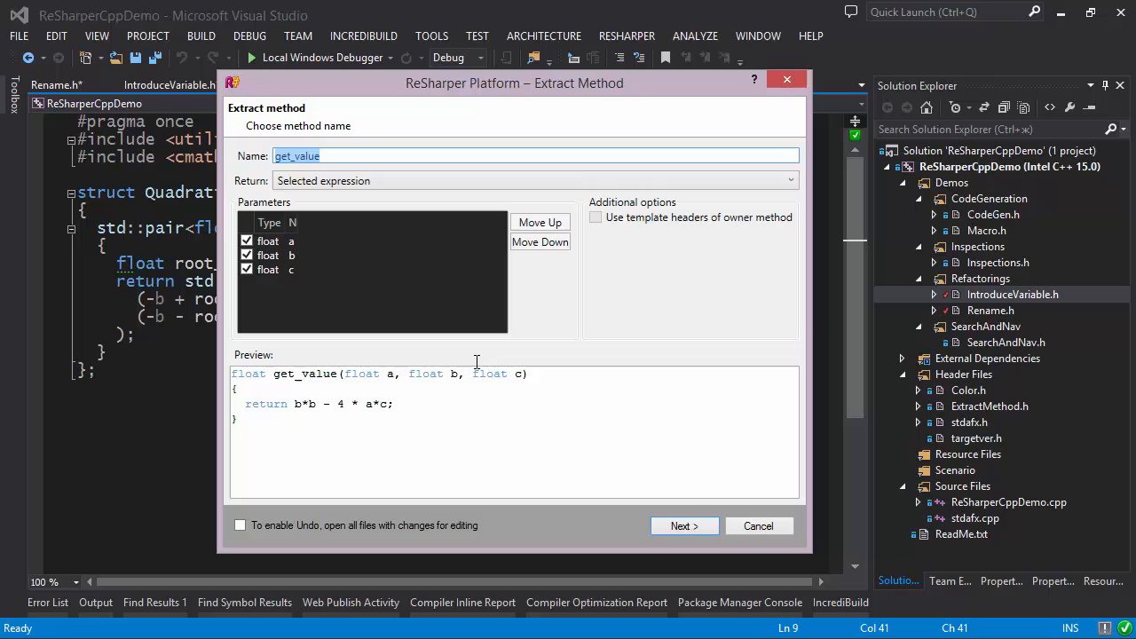
pyautogui.click(292, 270)
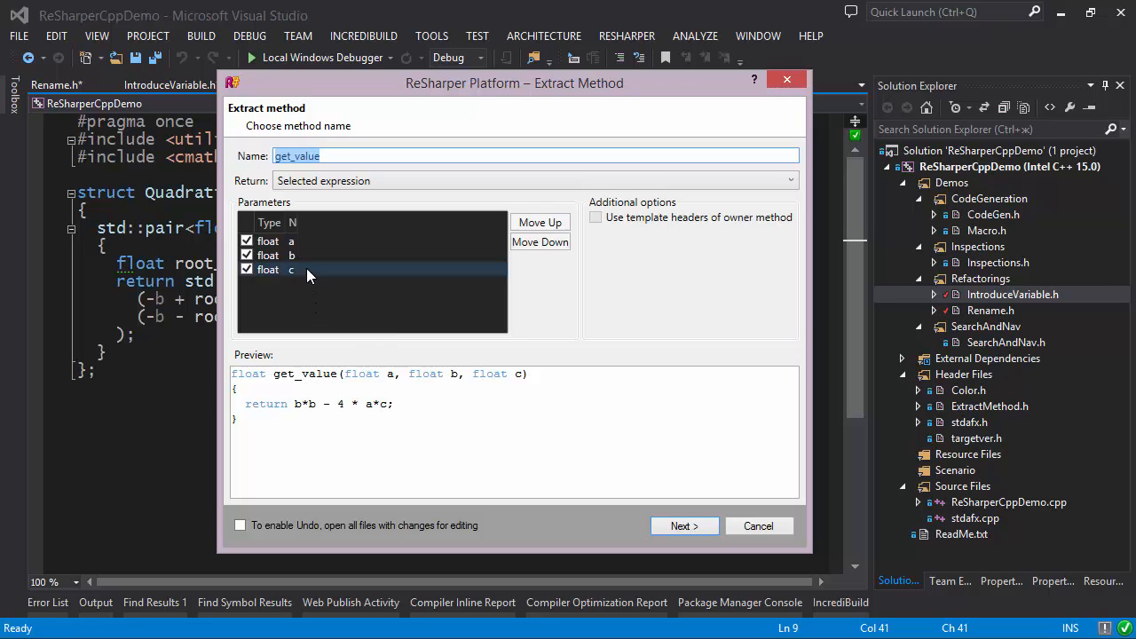
pyautogui.moveTo(298, 281)
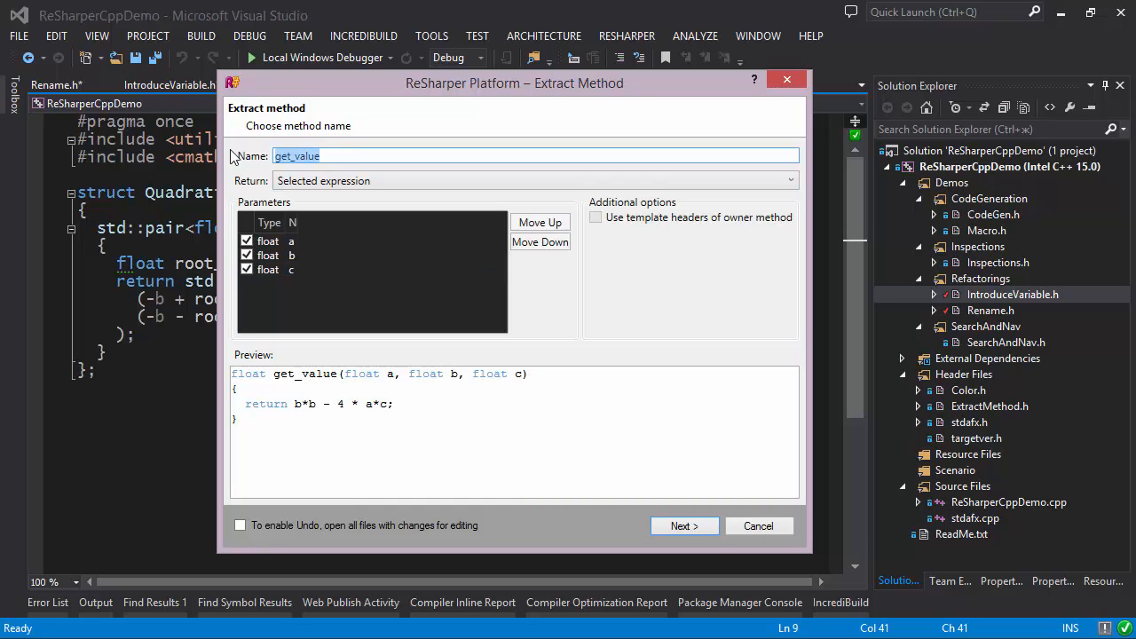
pyautogui.write('CalculateDiscriminant')
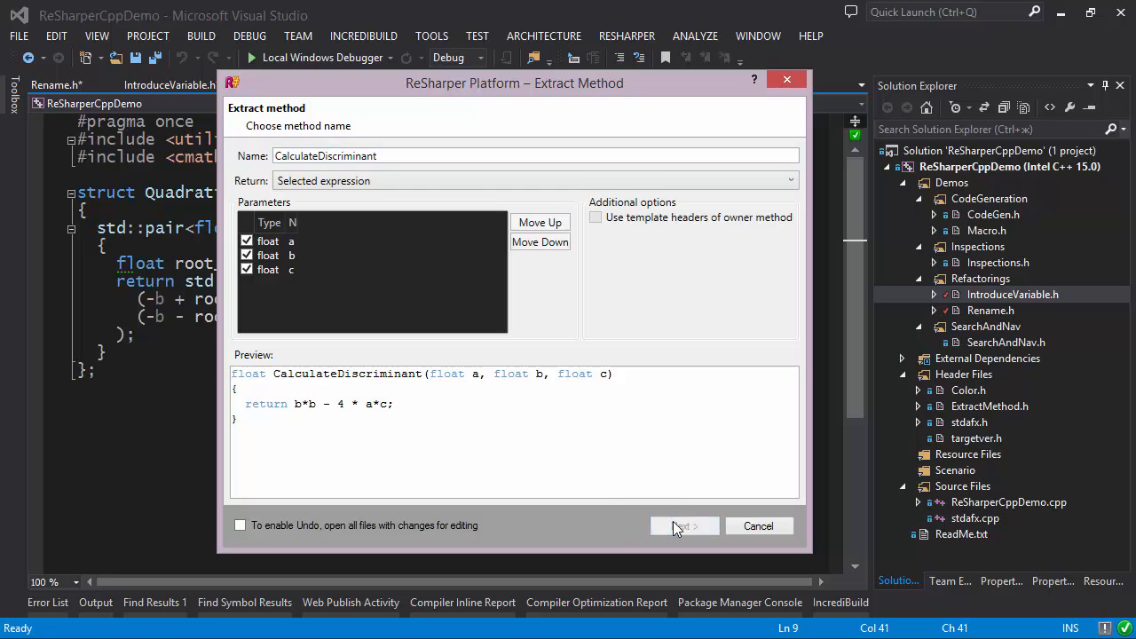
pyautogui.click(683, 525)
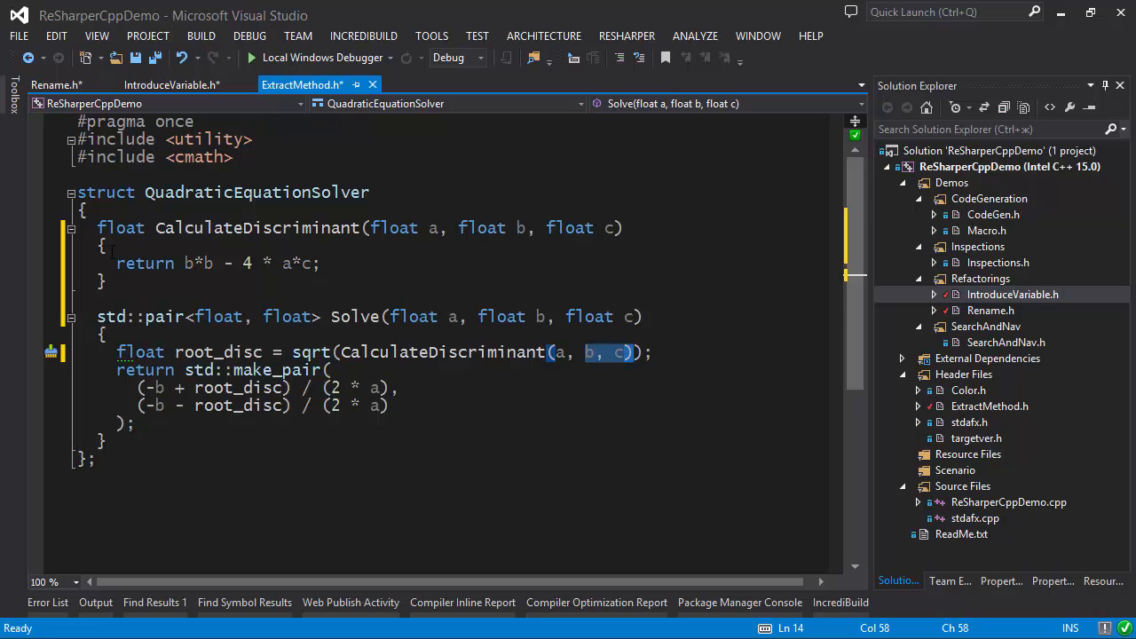